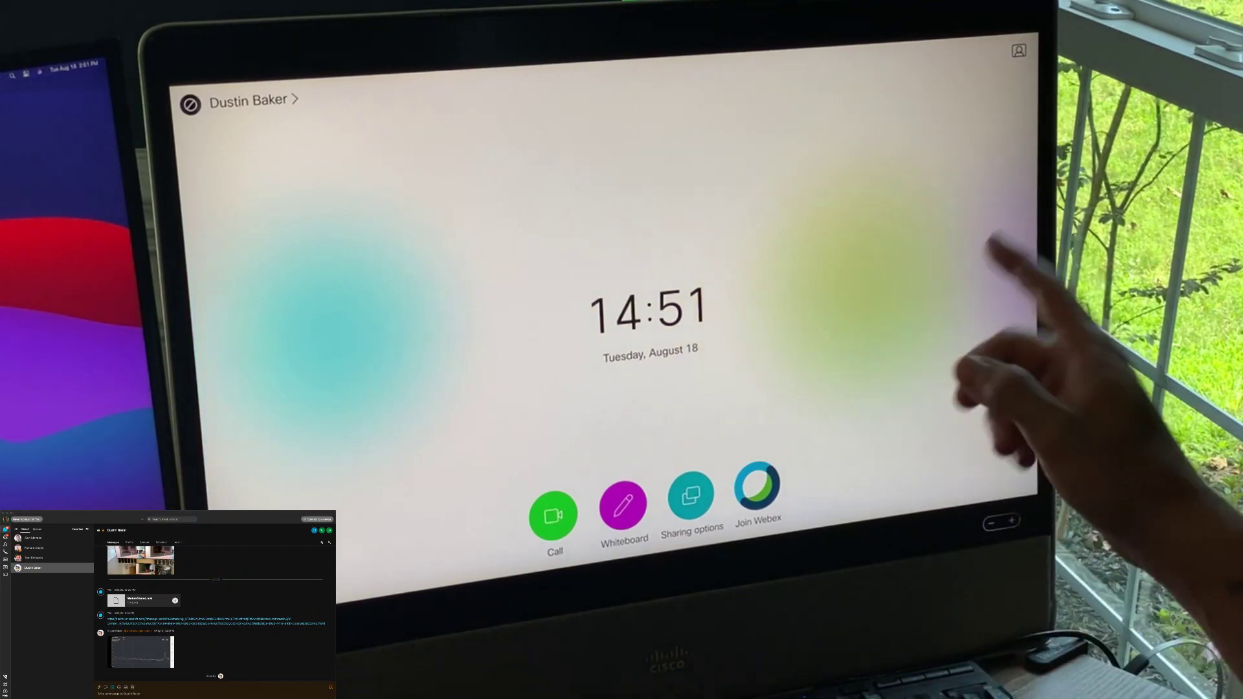
Step: Show the Desk Pro status menu with do not disturb, settings and standby from the user name
{"action": "left_click", "coordinate": [248, 100]}
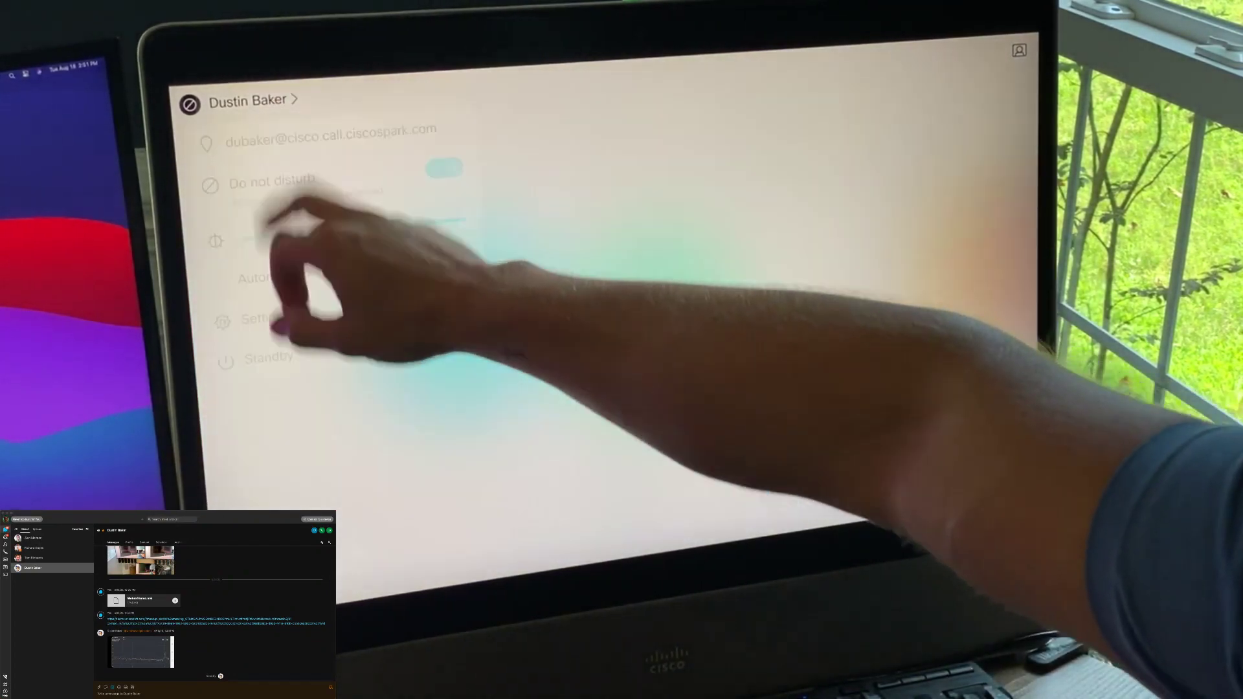
{"action": "left_click", "coordinate": [444, 167]}
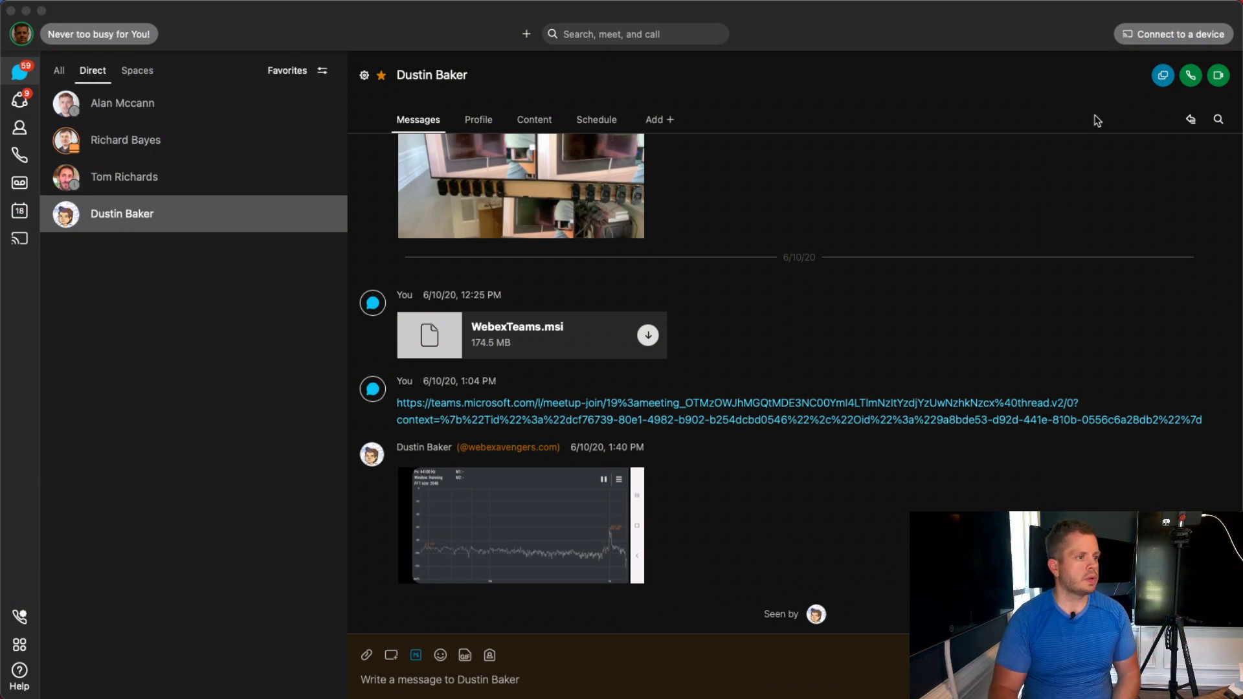
{"action": "left_click", "coordinate": [1177, 34]}
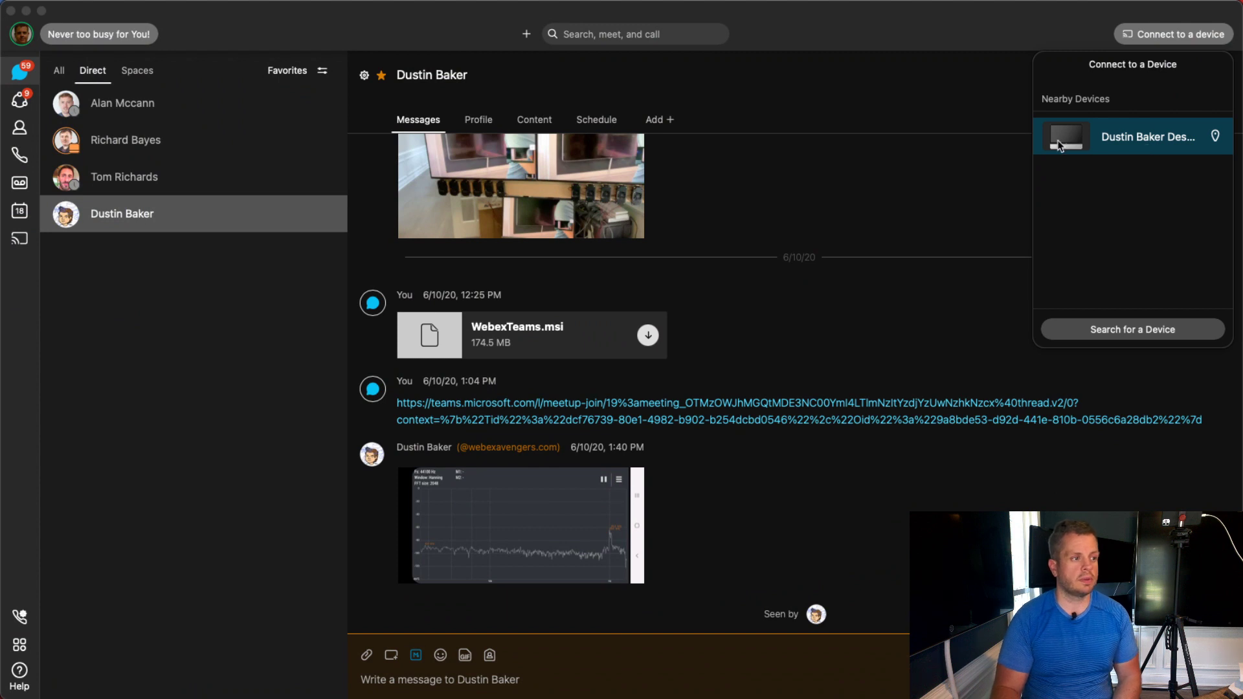
{"action": "left_click", "coordinate": [1131, 136]}
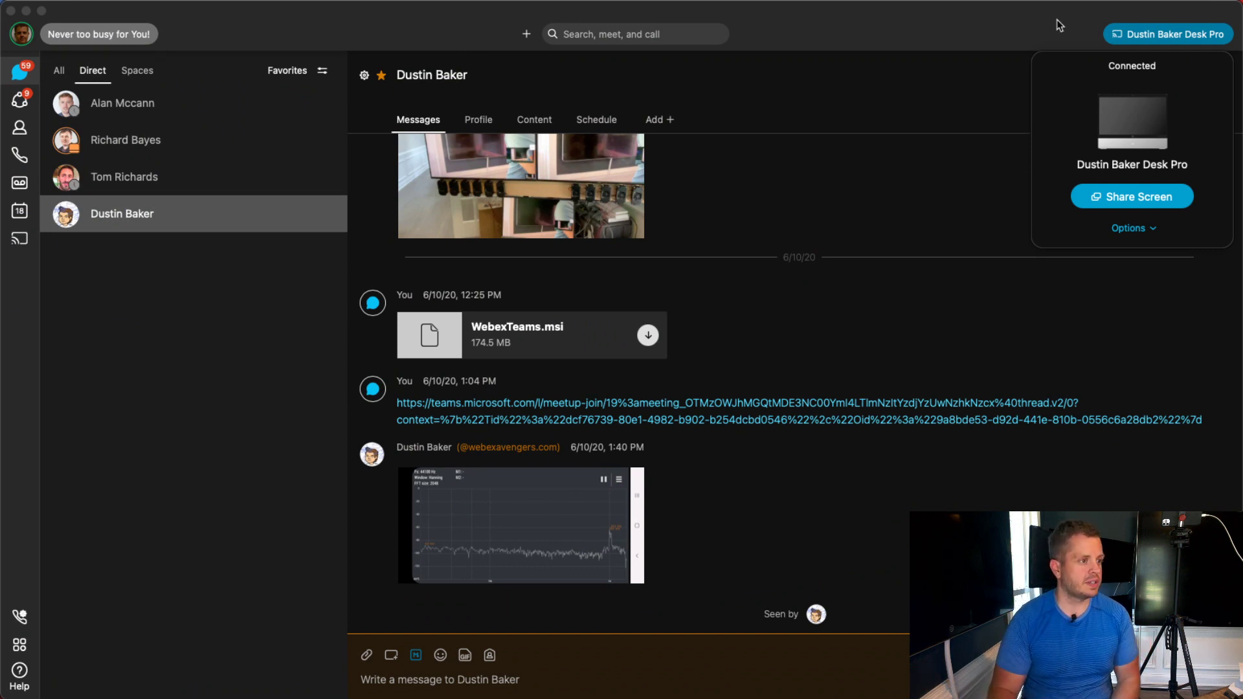
Step: Start Share Screen from the connected device panel to bring up the sharing picker
{"action": "left_click", "coordinate": [1167, 34]}
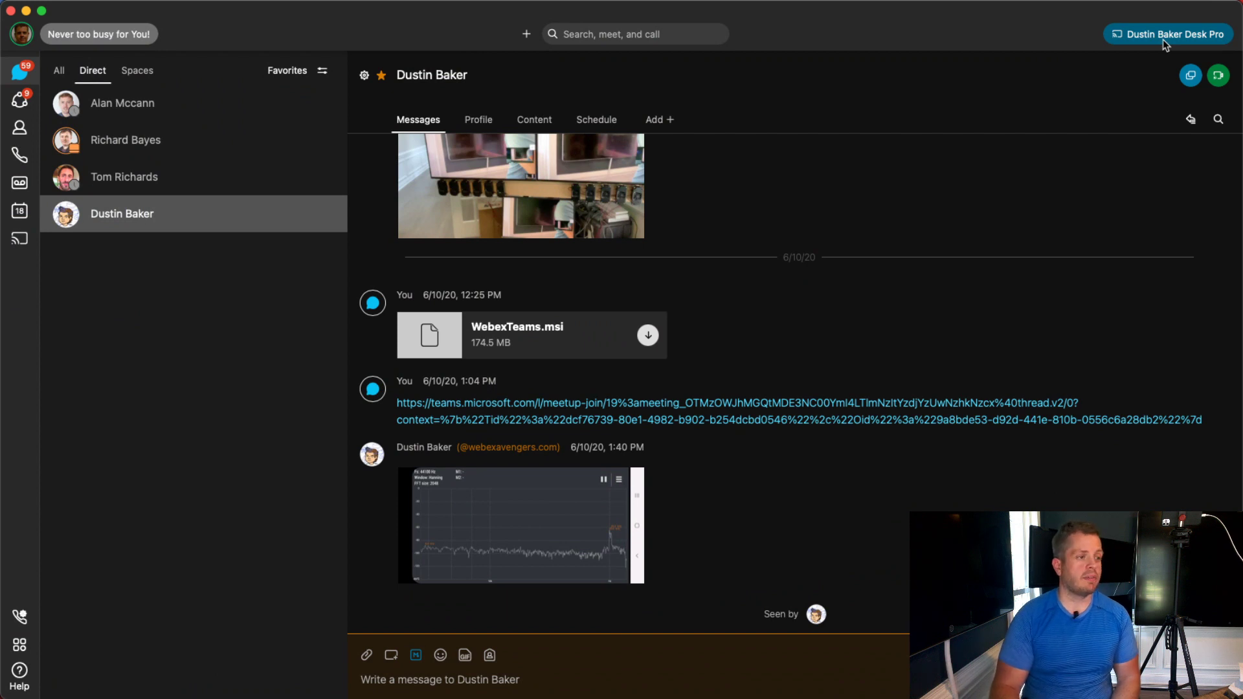
{"action": "left_click", "coordinate": [1168, 33]}
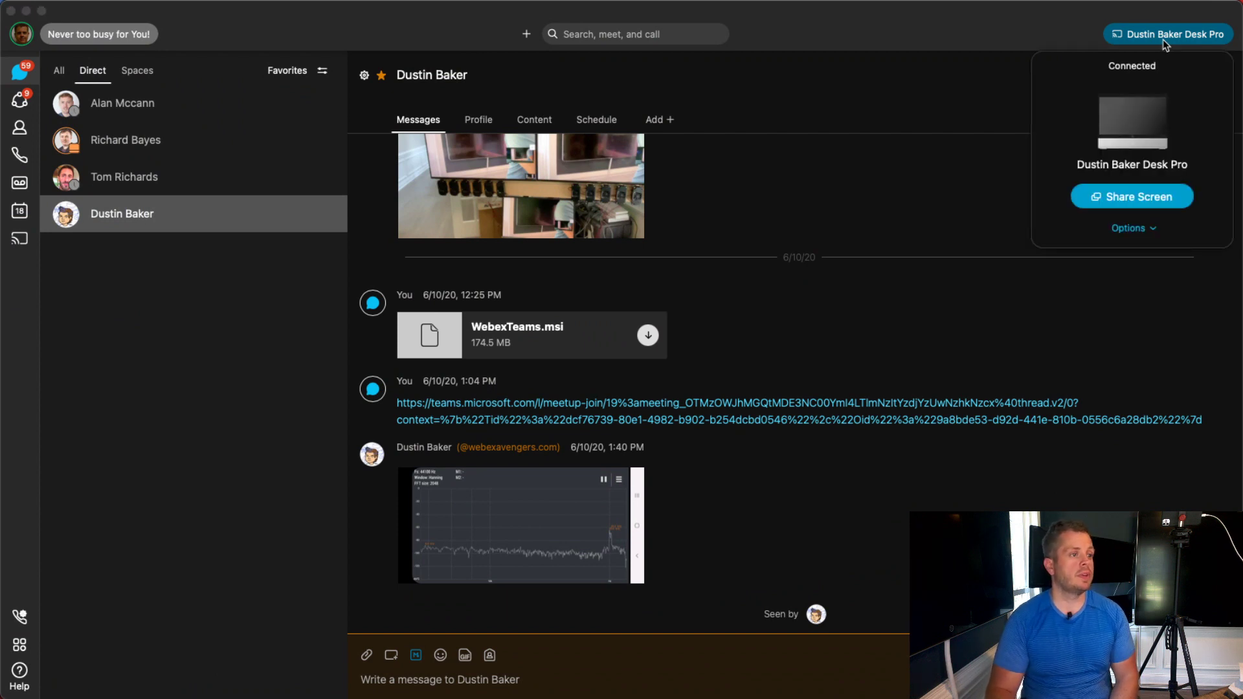
{"action": "left_click", "coordinate": [1131, 196]}
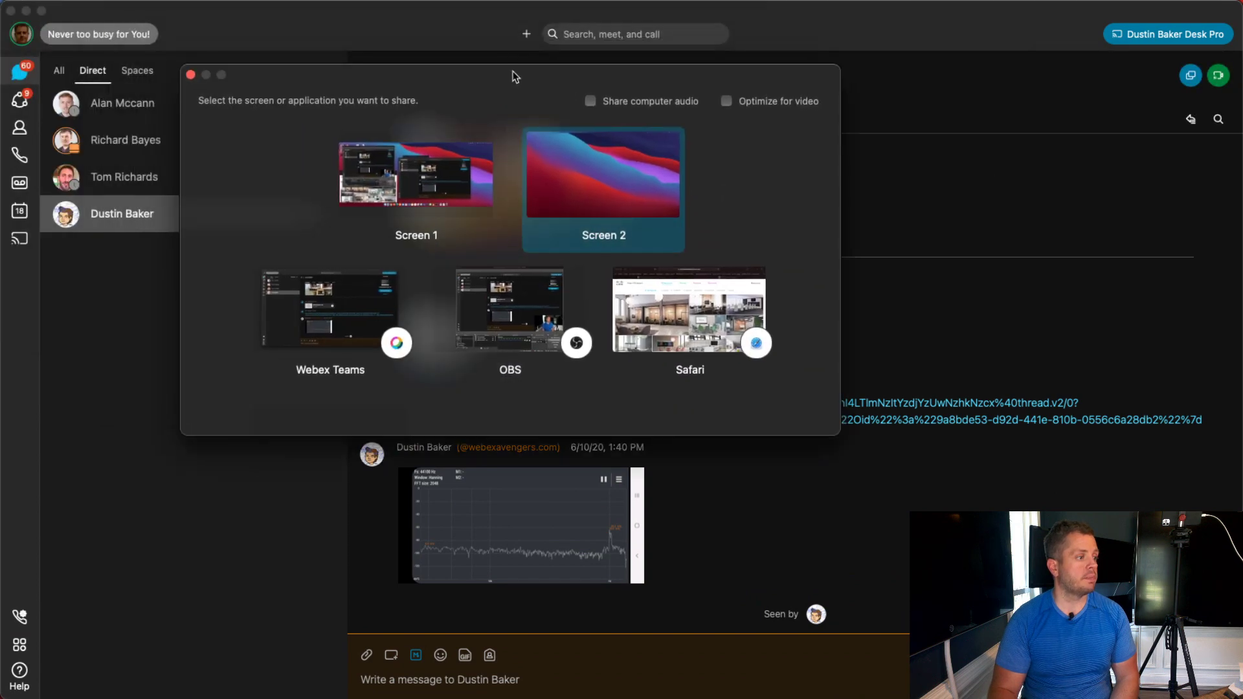
Step: Share the Safari window from the picker to the connected Desk Pro
{"action": "left_click", "coordinate": [688, 310]}
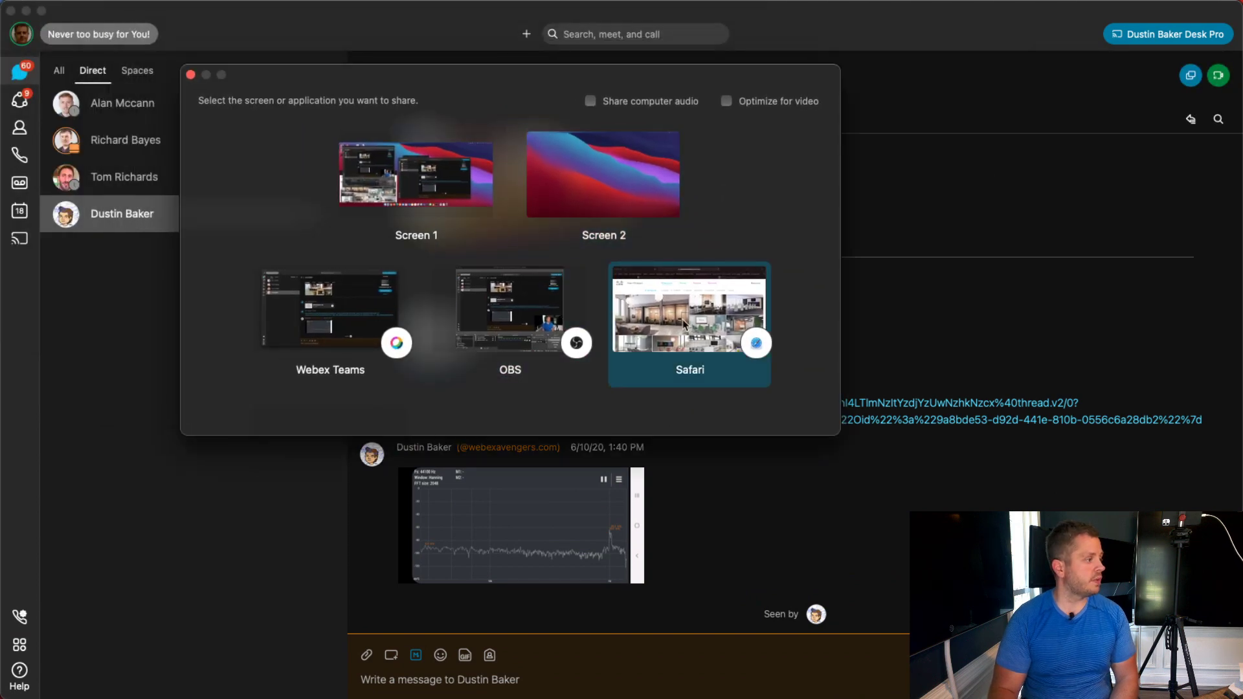
{"action": "left_click", "coordinate": [329, 310]}
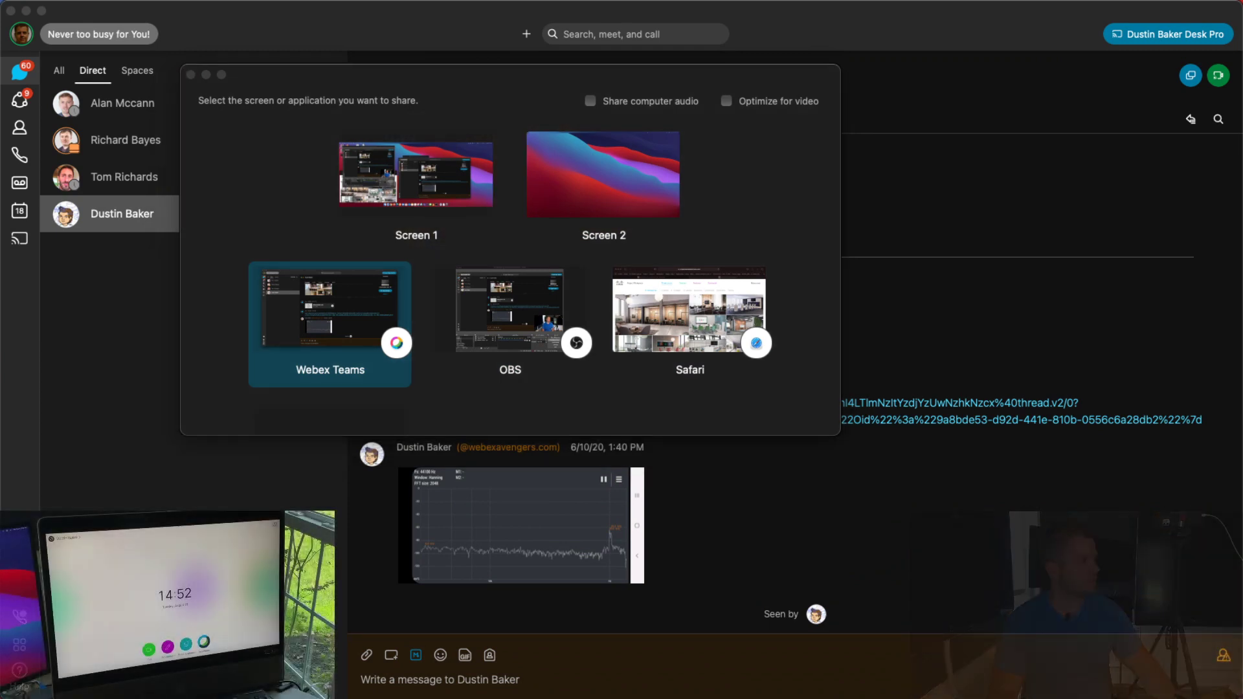
{"action": "mouse_move", "coordinate": [272, 399]}
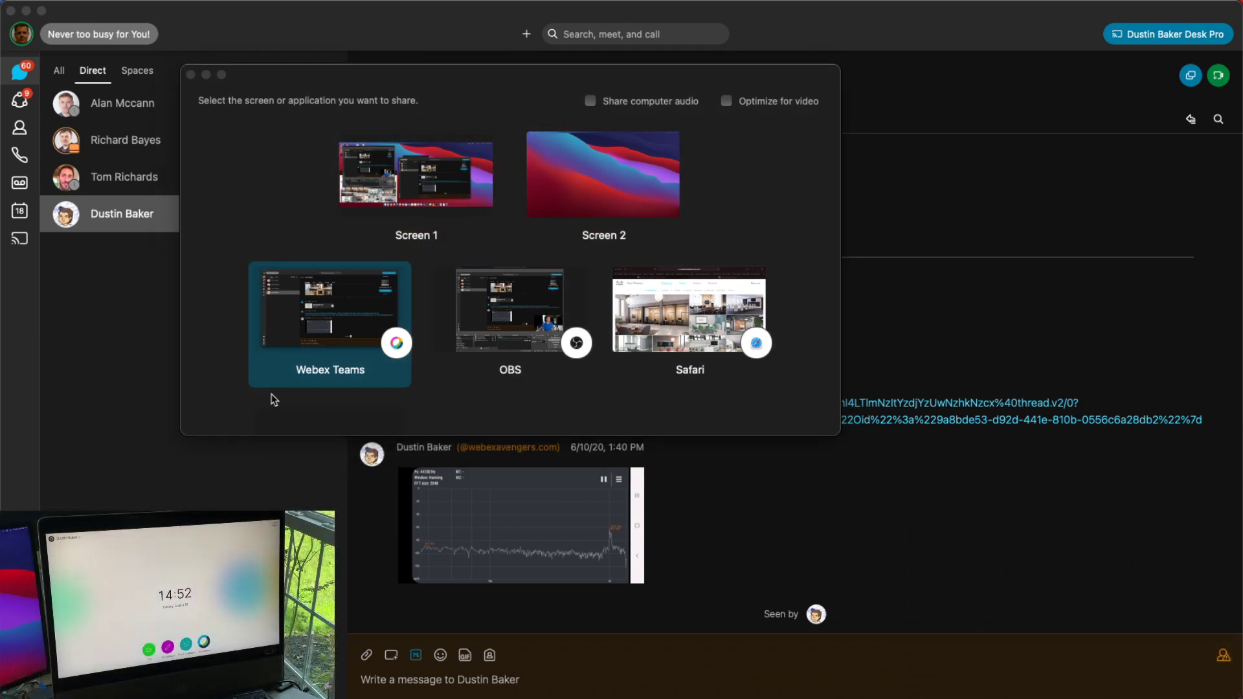
{"action": "left_click", "coordinate": [688, 309]}
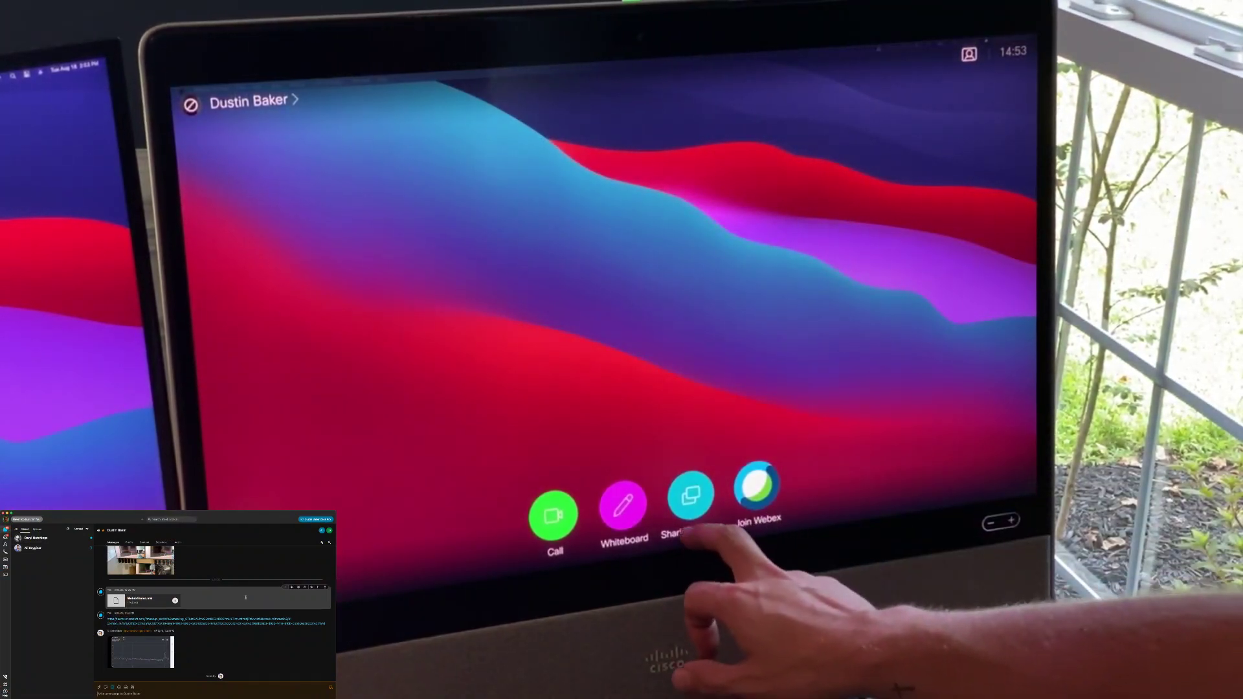
Step: Show the Desk Pro Share Screen page with wireless Webex sharing and USB-C preview
{"action": "left_click", "coordinate": [689, 495]}
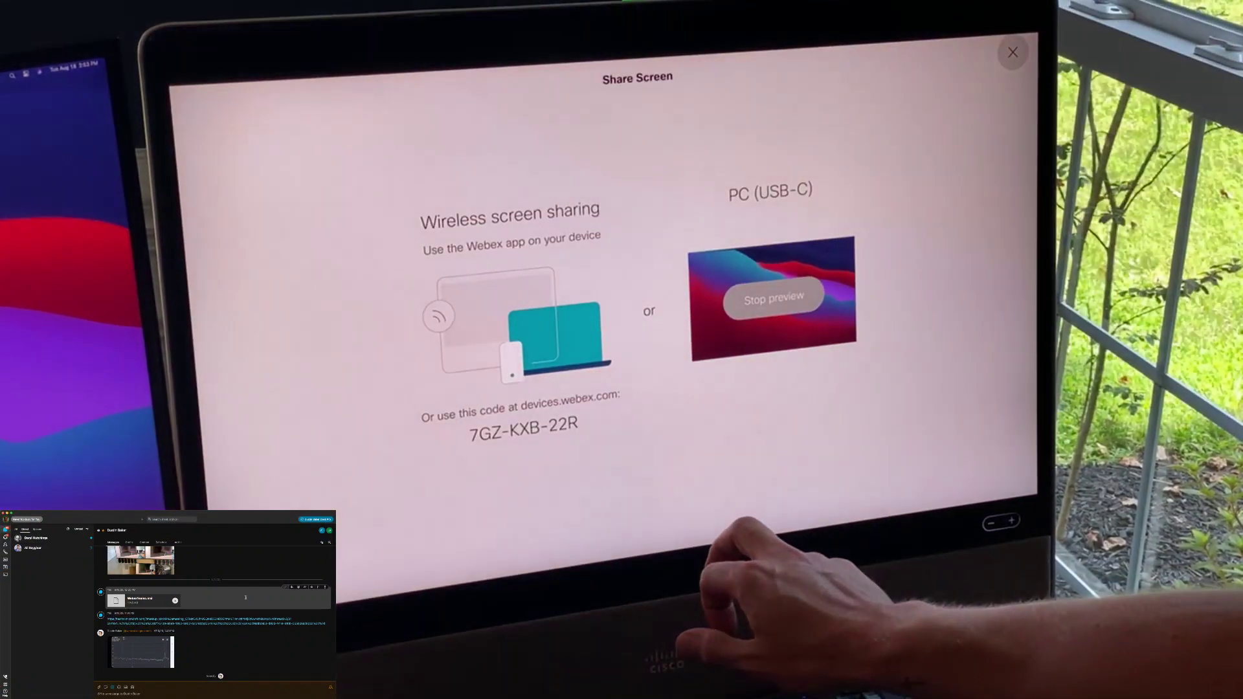